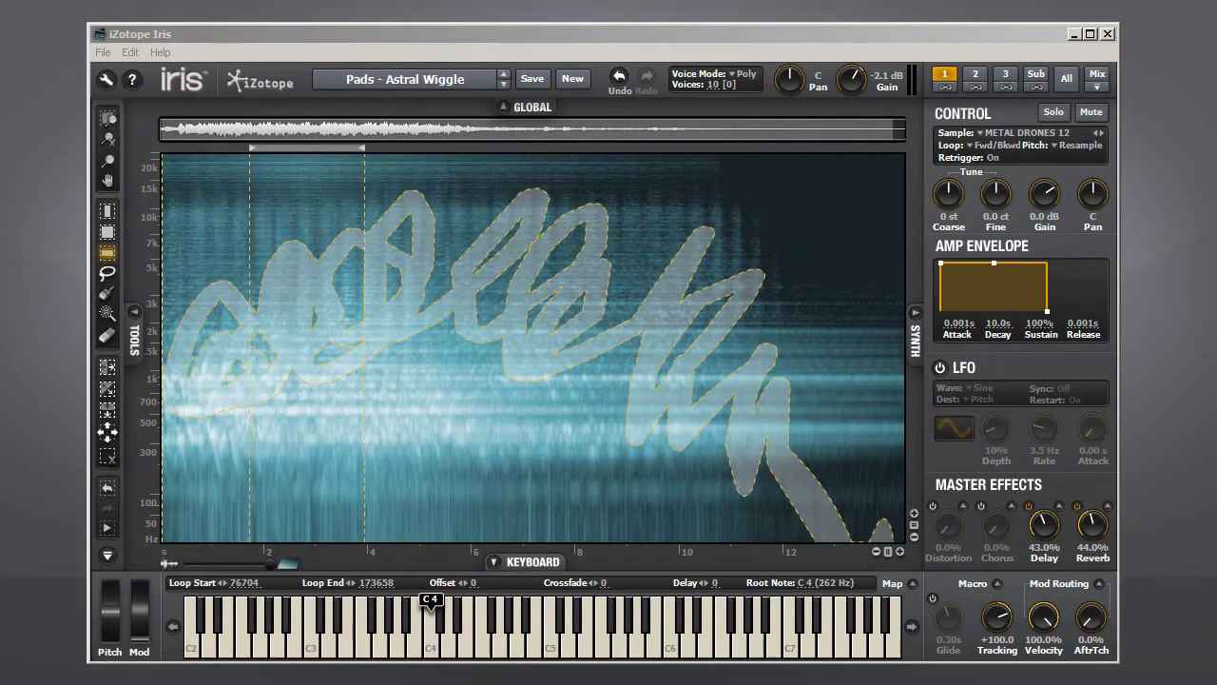
View sample layers 2 and 3 individually, then show all four layers stacked together.
left_click_drag(385, 300, 490, 252)
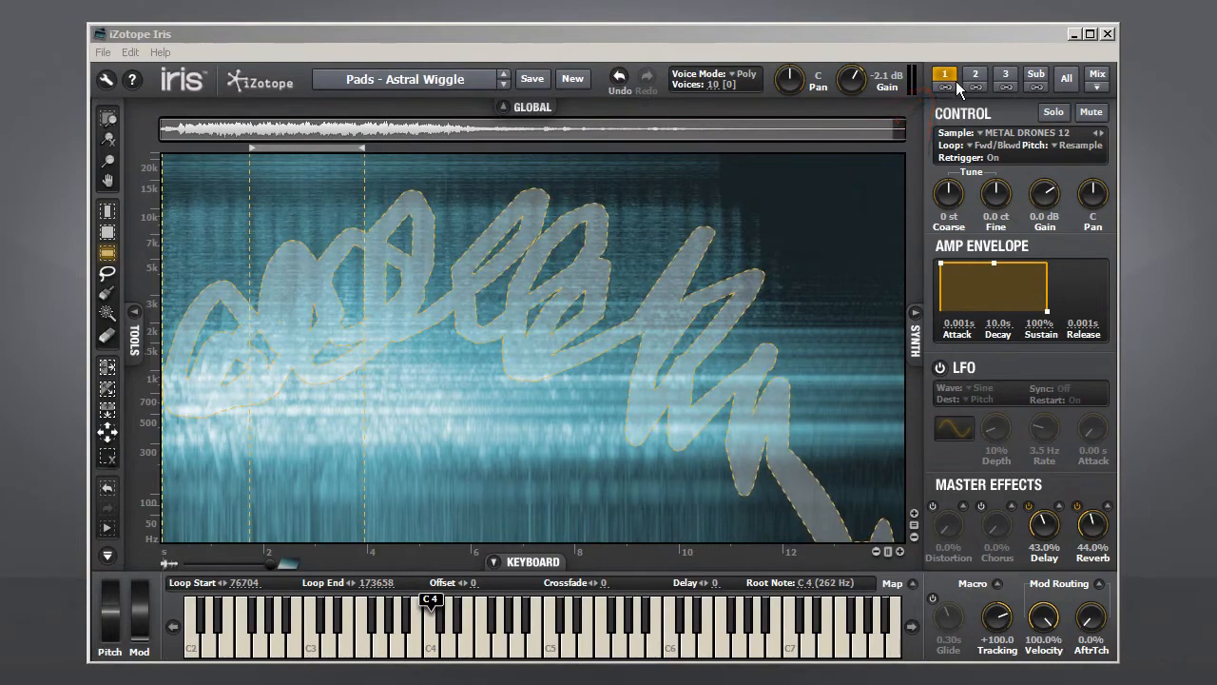
left_click(975, 74)
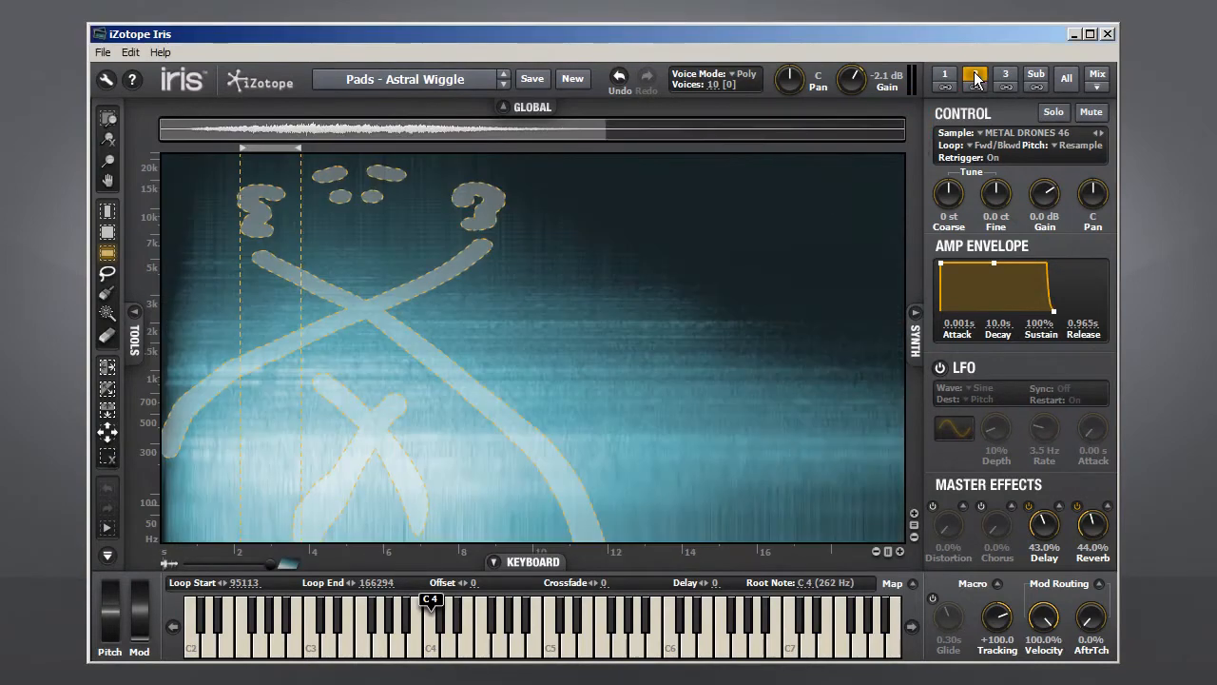
left_click(975, 74)
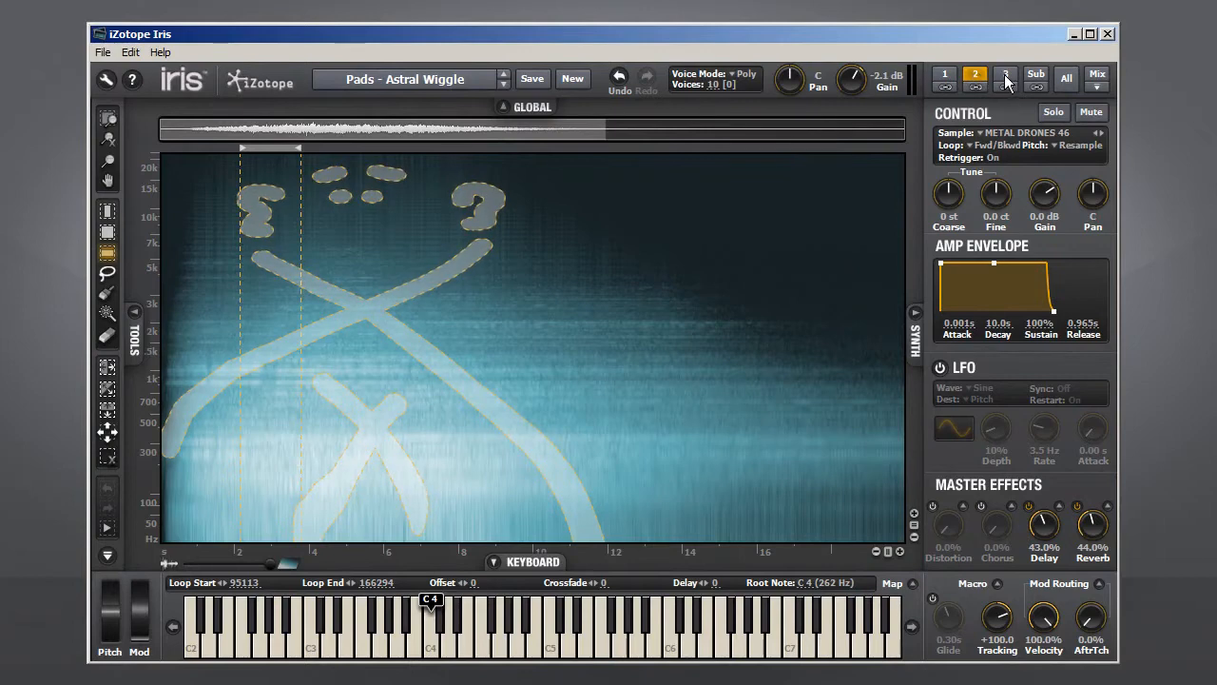
left_click(974, 75)
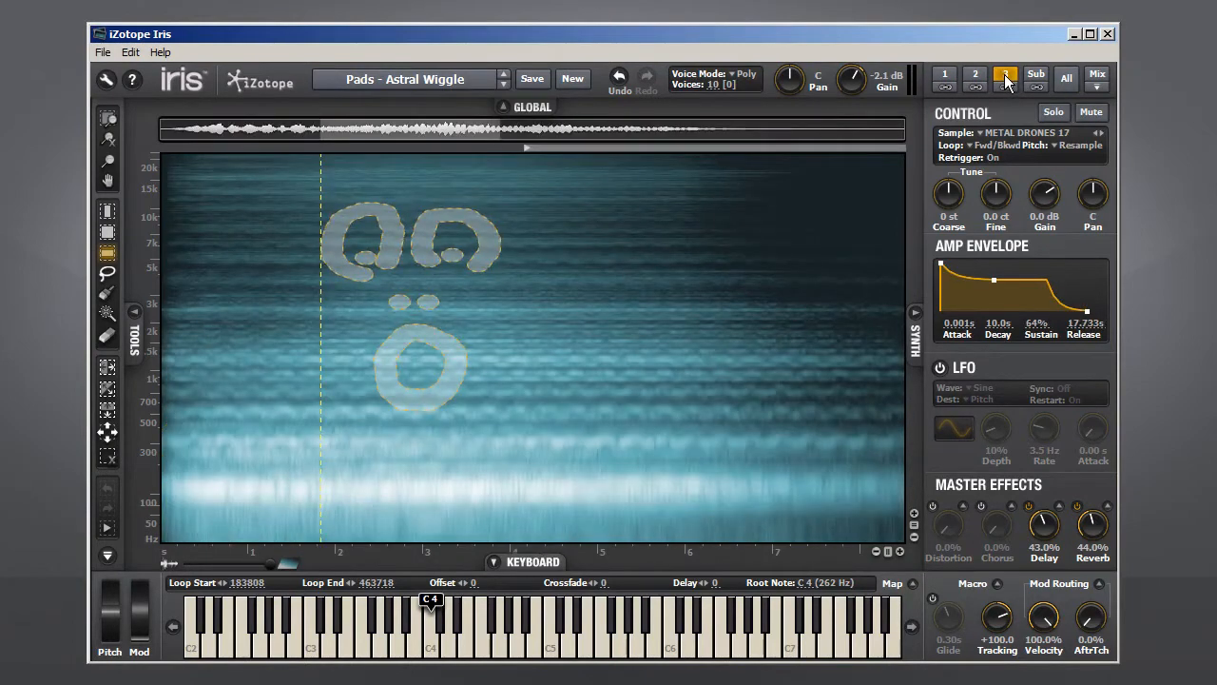
left_click(1005, 75)
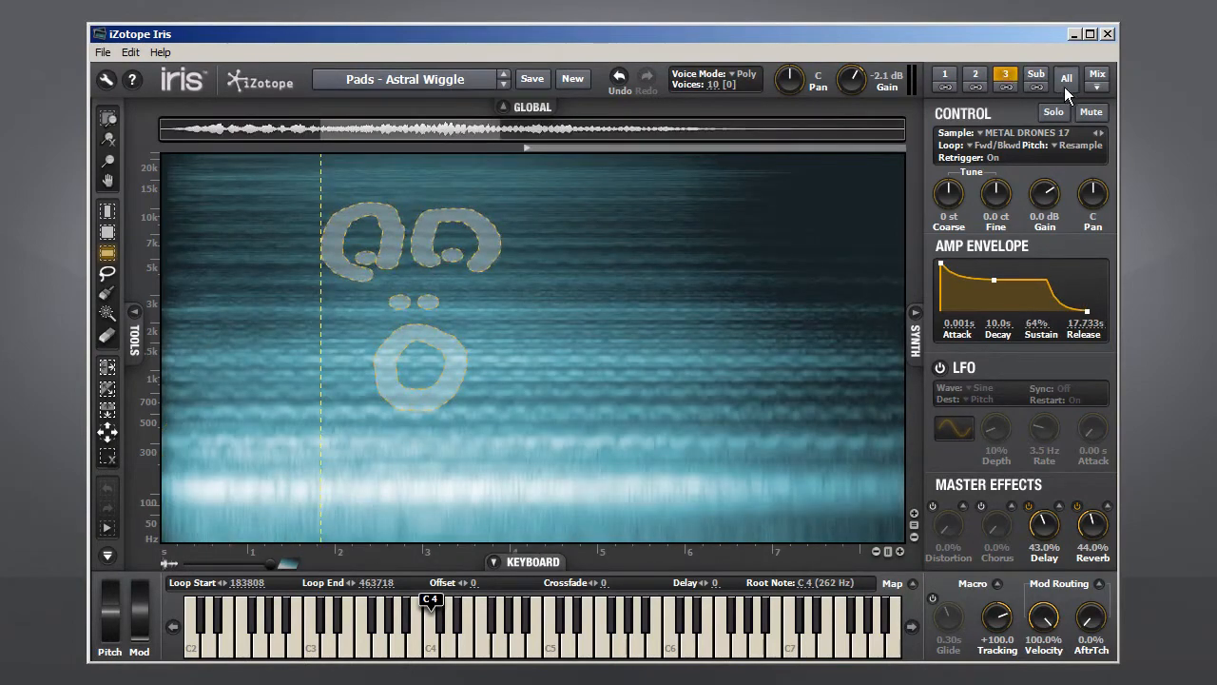
left_click(1065, 76)
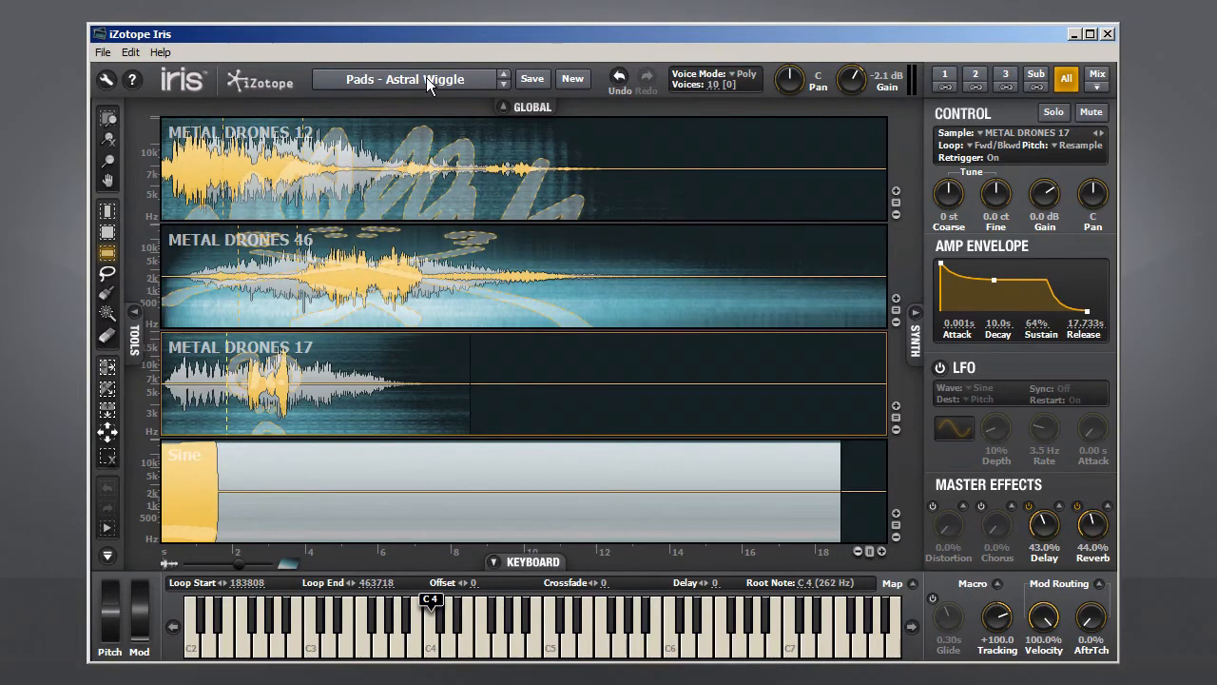
Browse the Keys patch category and load the Cave Story Glory patch.
left_click(411, 79)
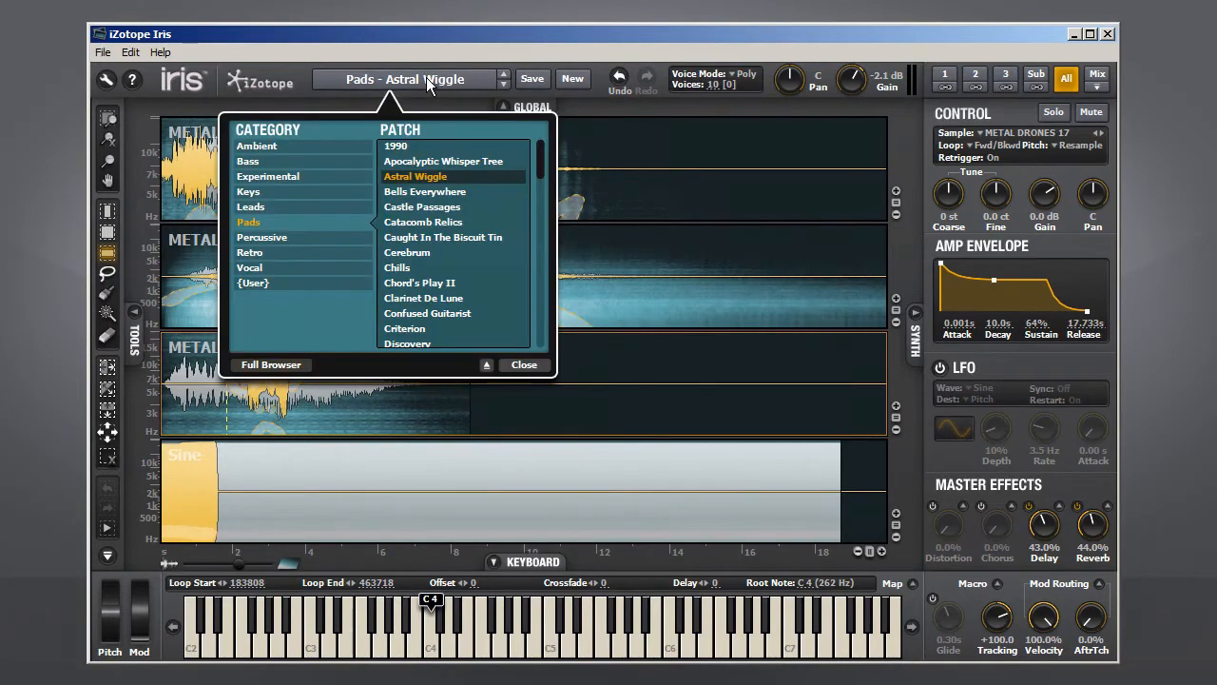
left_click(248, 192)
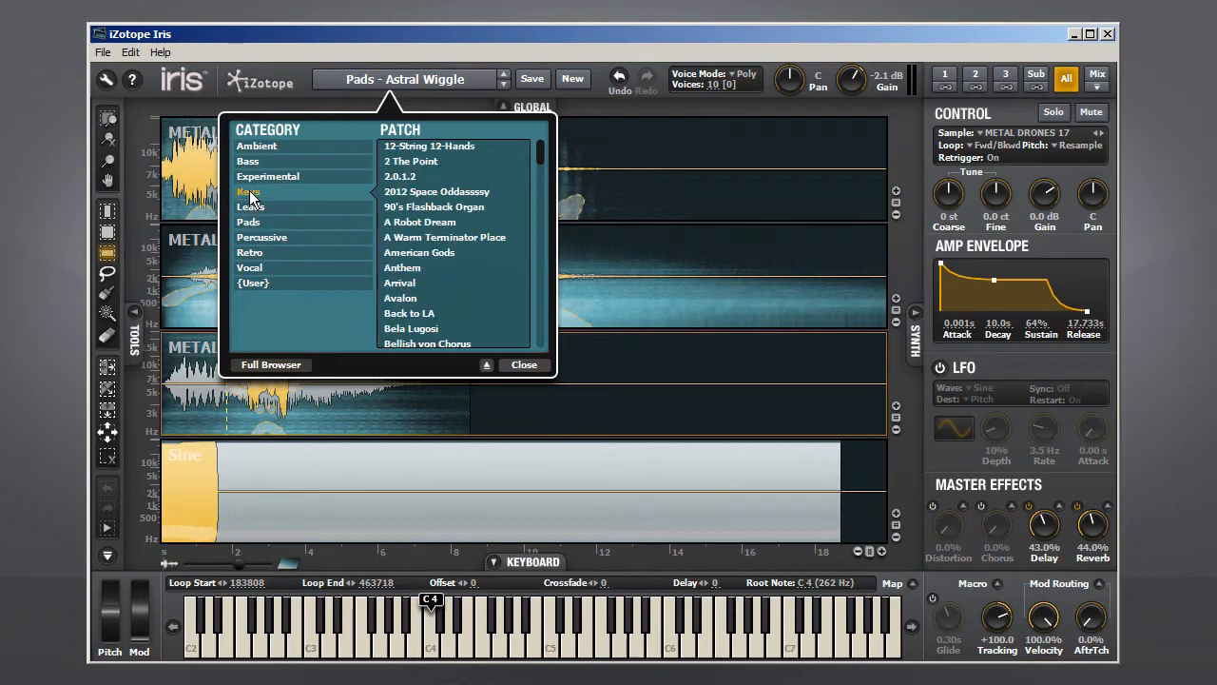
scroll("down", 3)
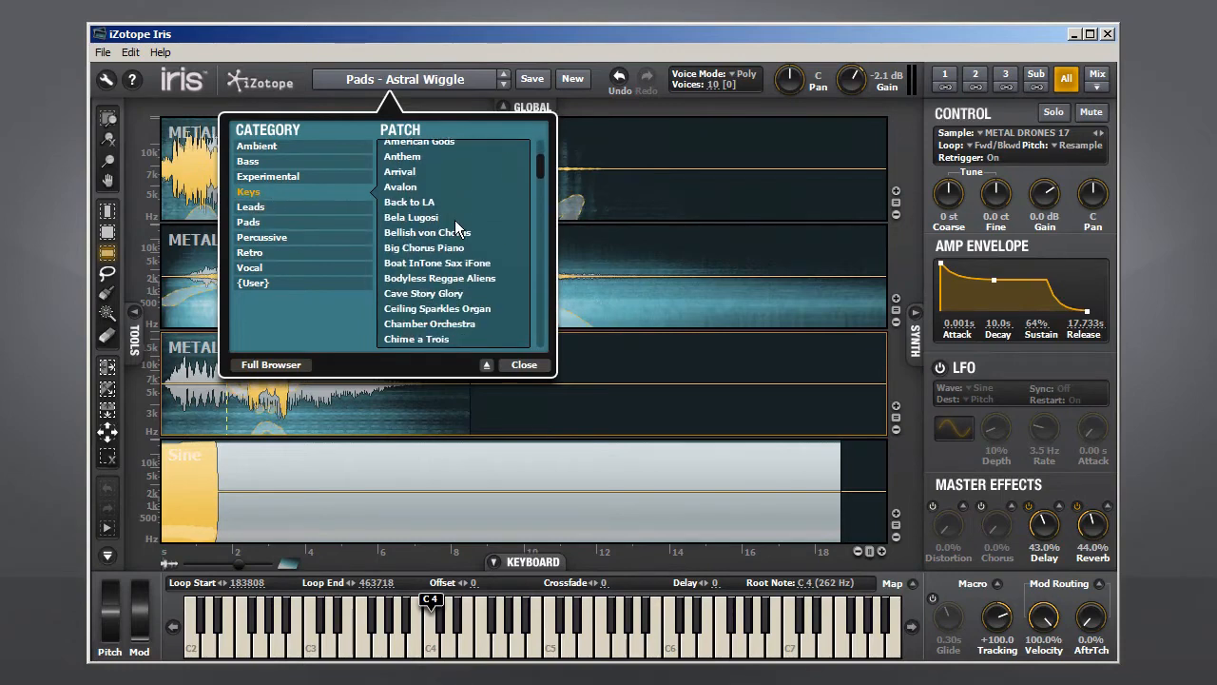
scroll("down", 3)
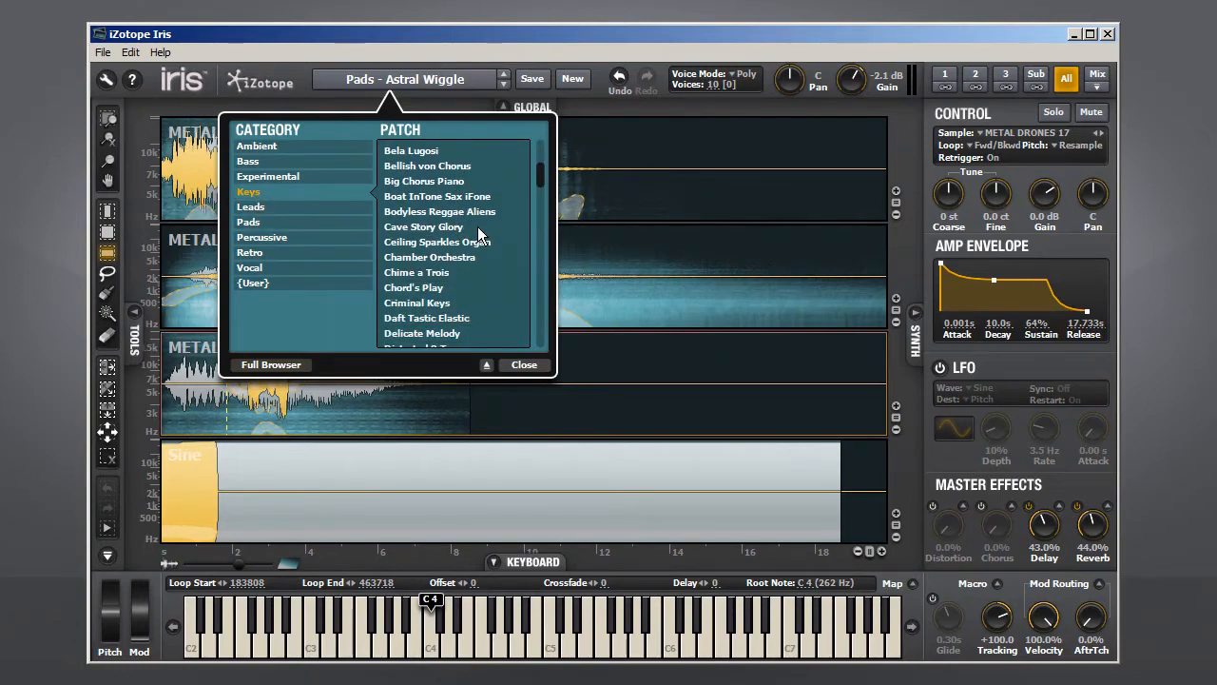
left_click(423, 226)
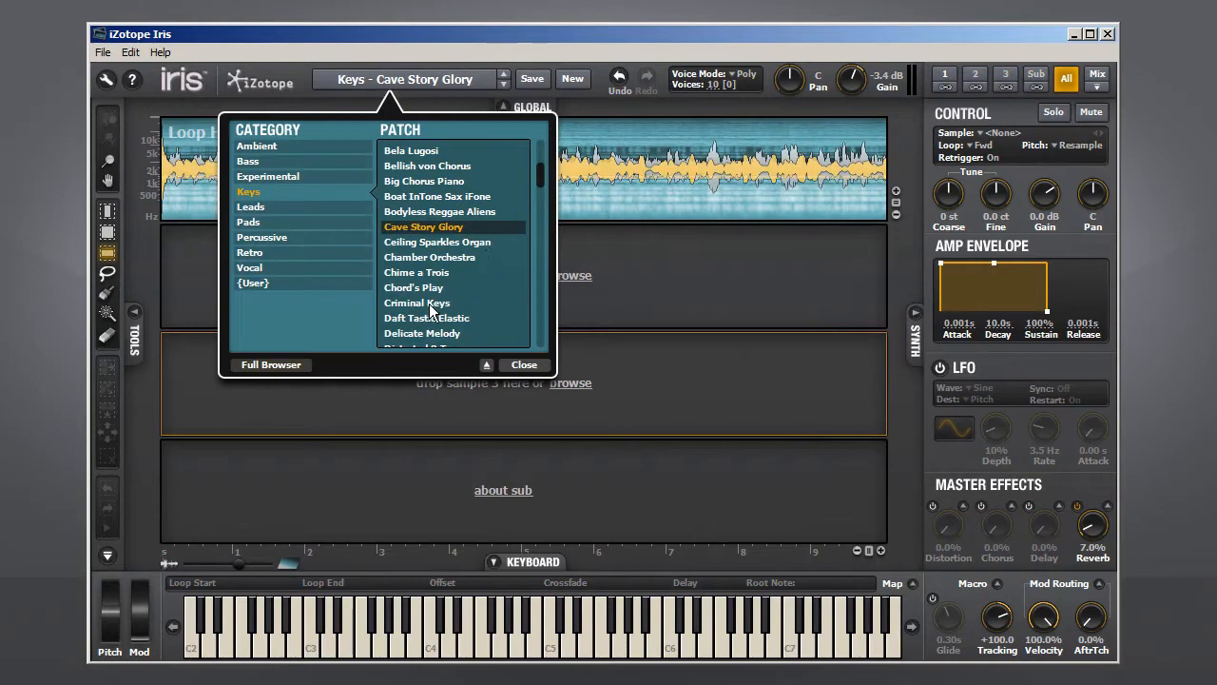
Audition Criminal Keys, Bela Lugosi, Big Chorus Piano and Boat InTone Sax iFone, then reload Cave Story Glory.
left_click(416, 302)
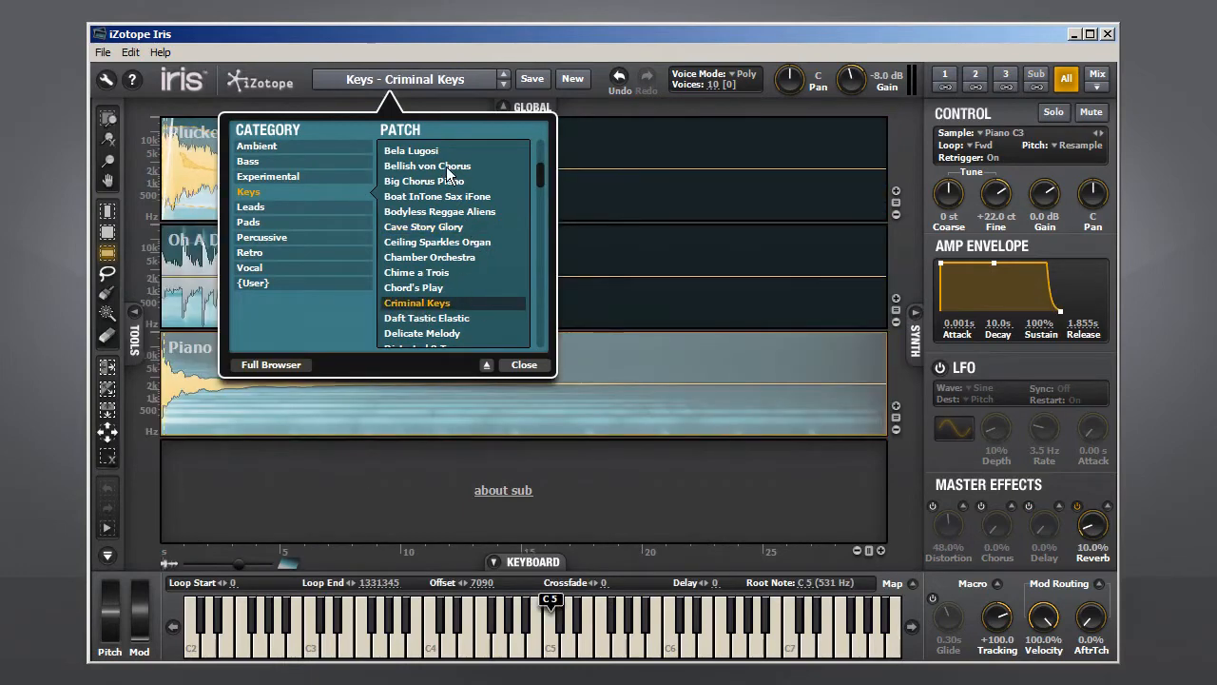
left_click(411, 150)
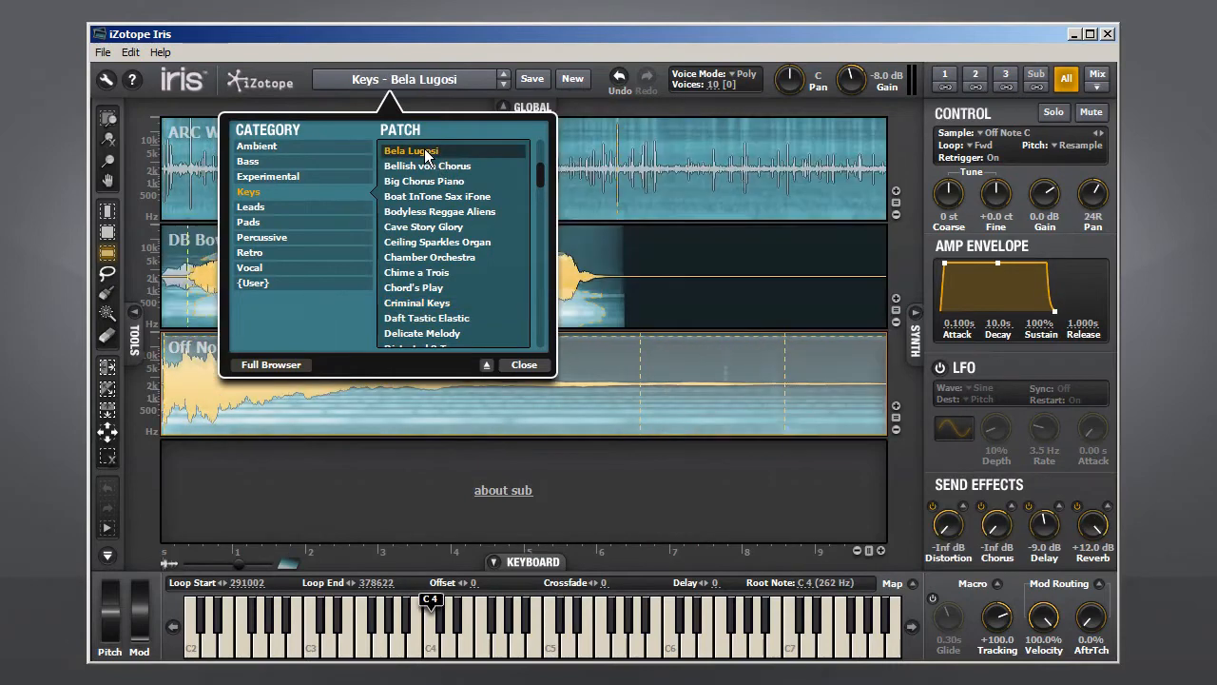
left_click(423, 181)
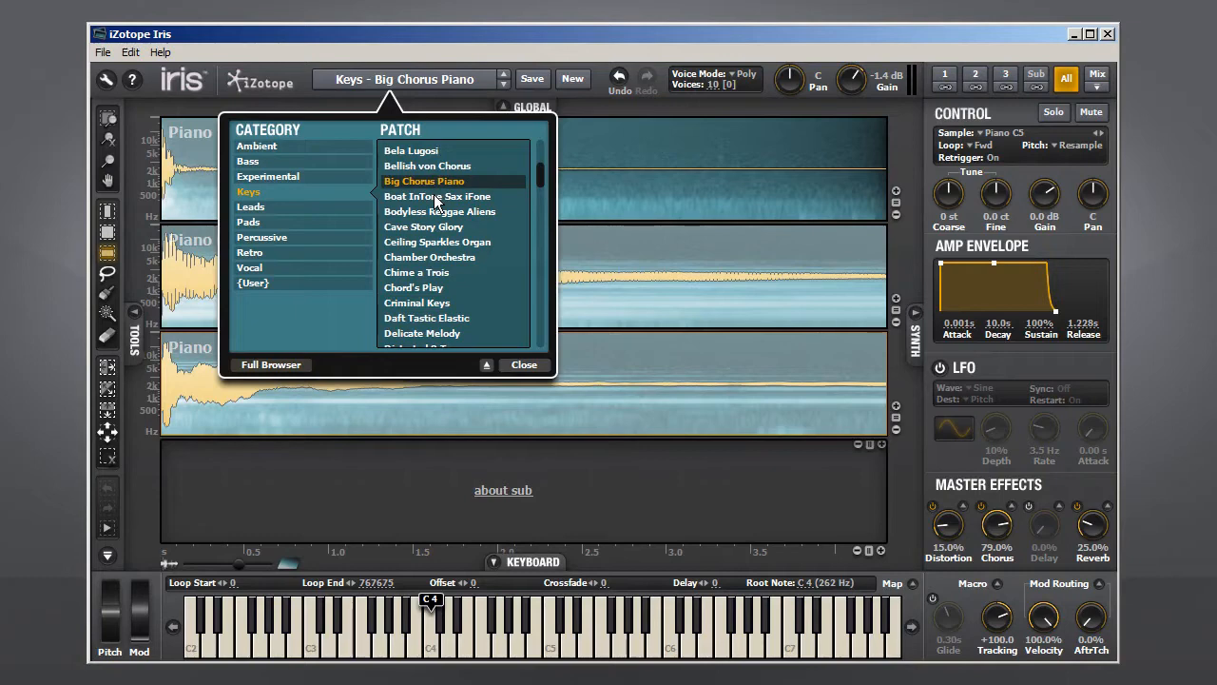
left_click(438, 196)
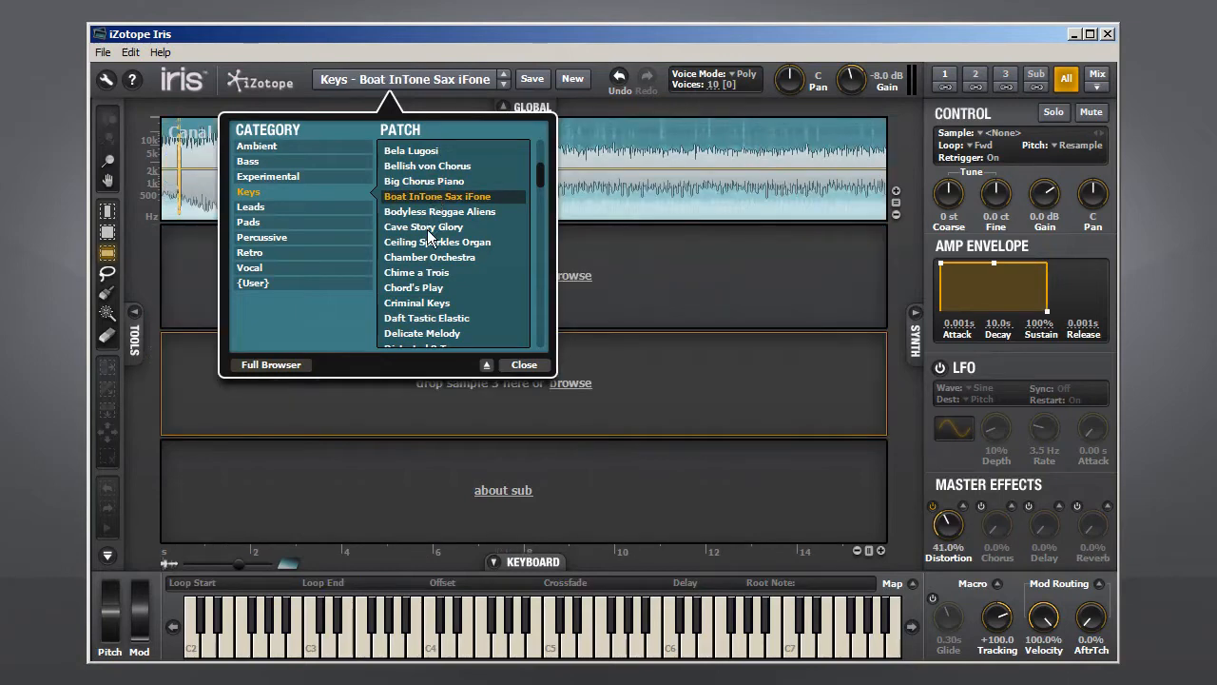
left_click(424, 226)
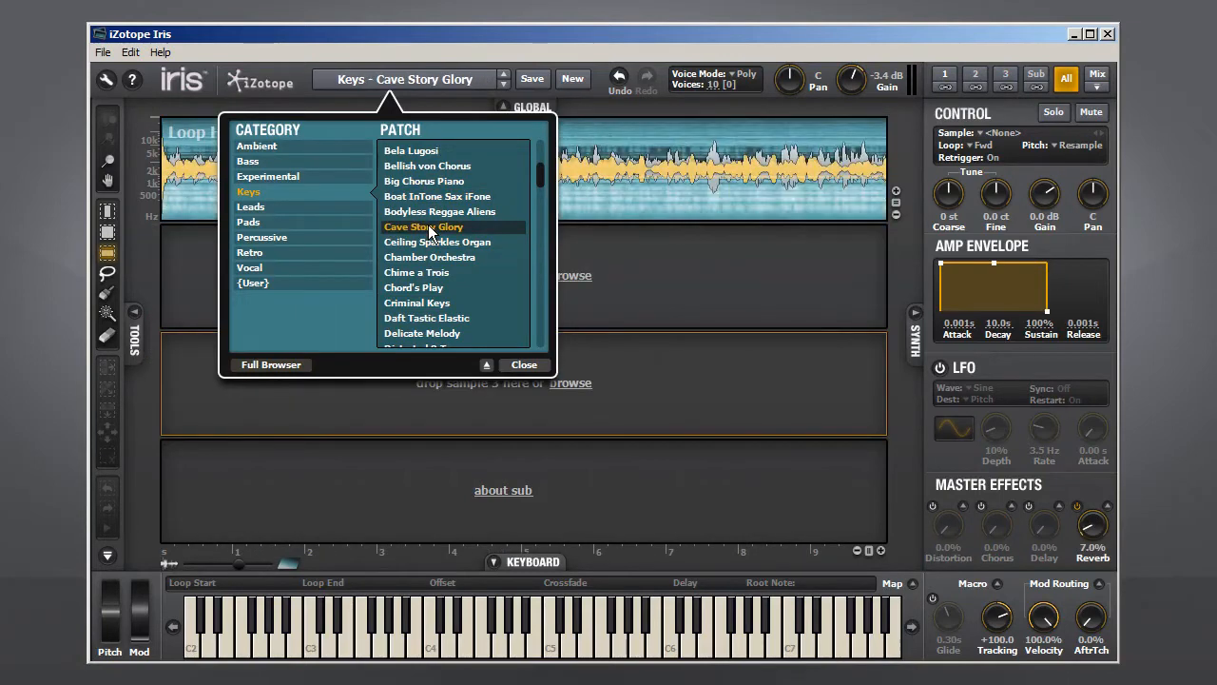
left_click(523, 364)
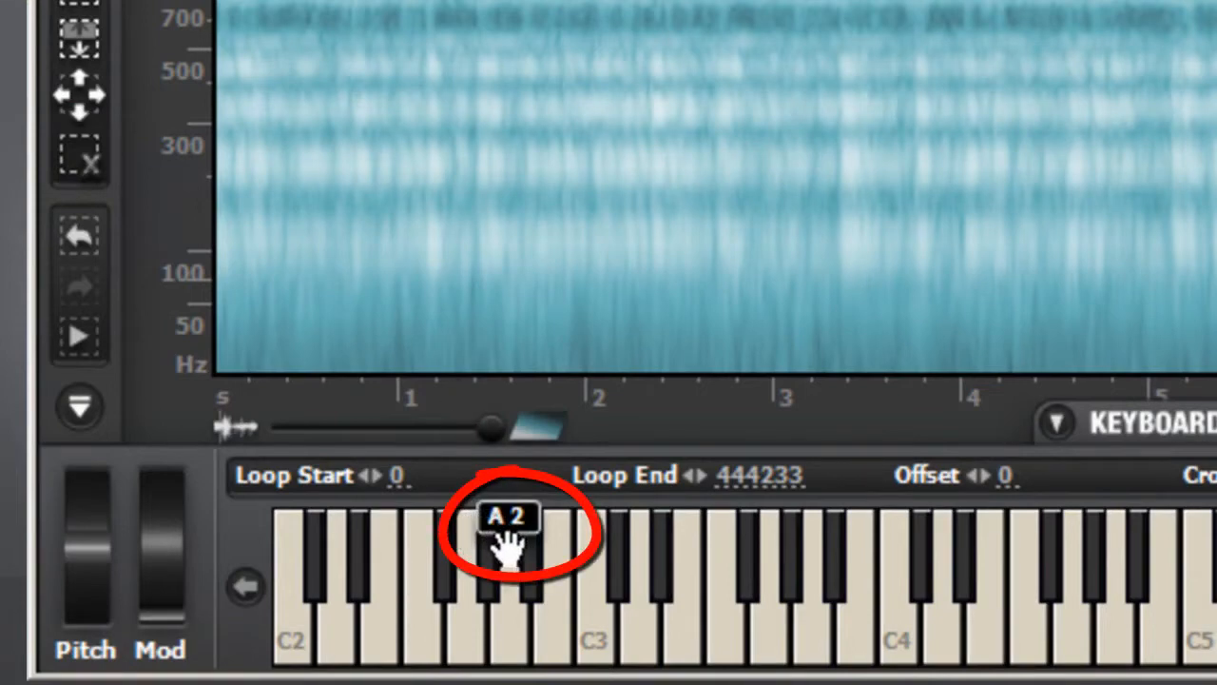
mouse_move(514, 628)
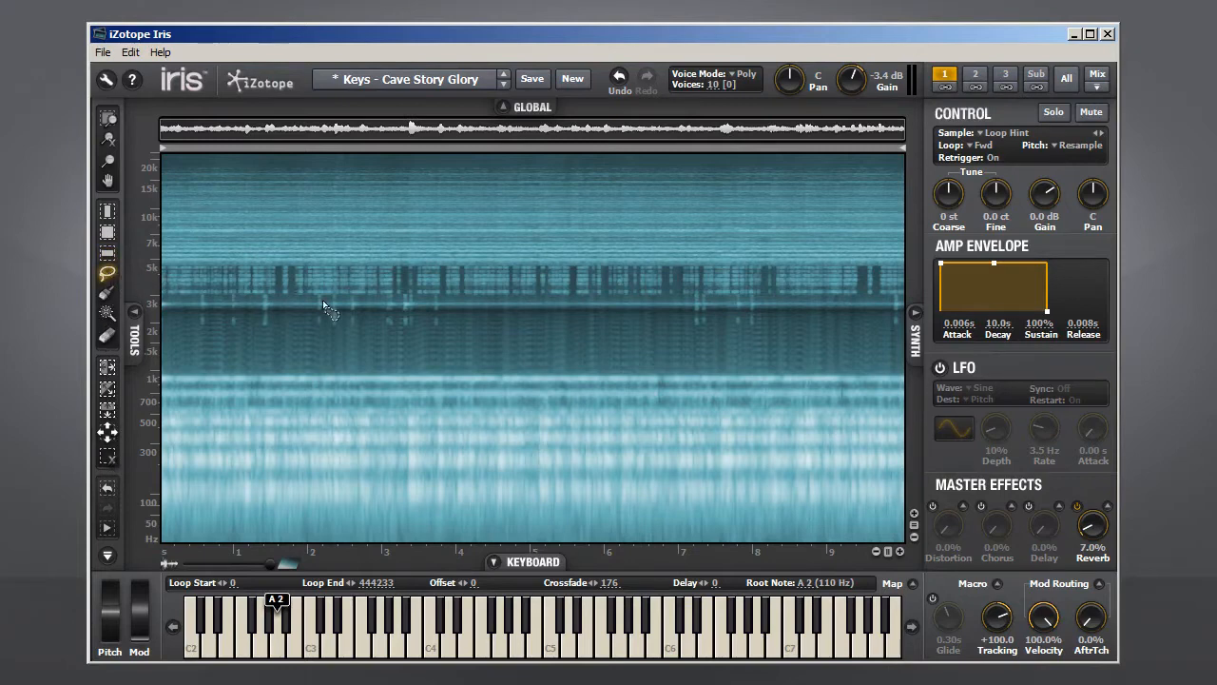
mouse_move(466, 369)
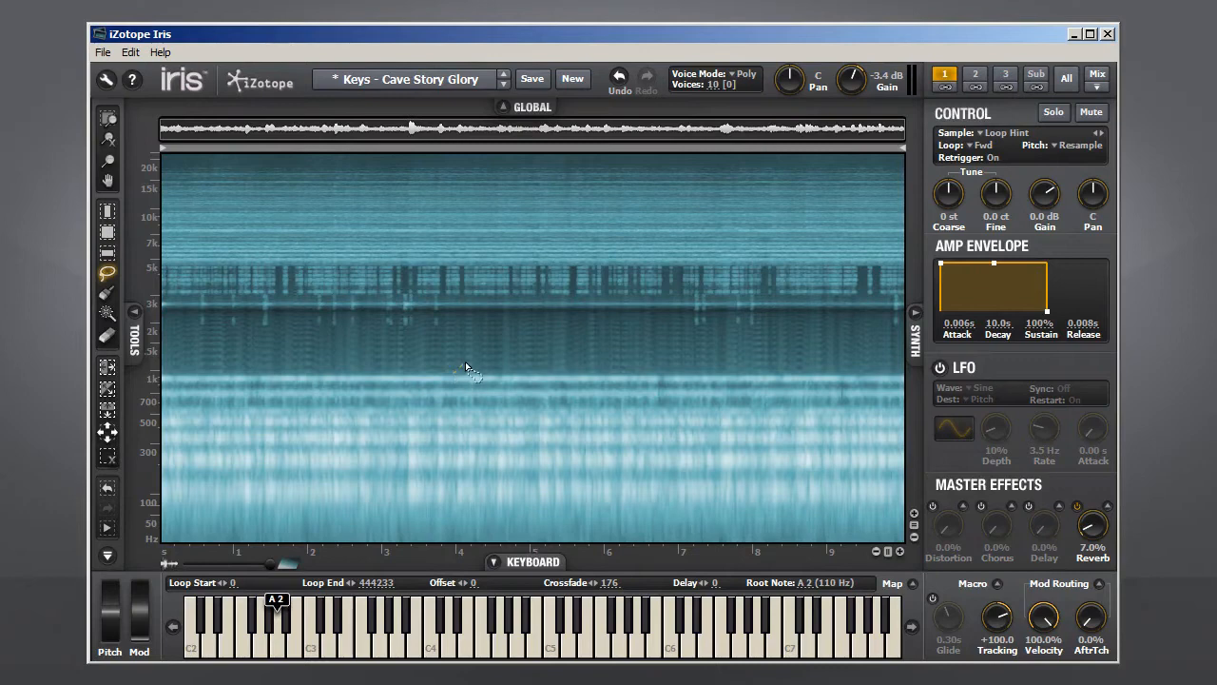
Pick the Frequency (horizontal band) Selection tool from the Tools panel.
left_click_drag(466, 371, 504, 427)
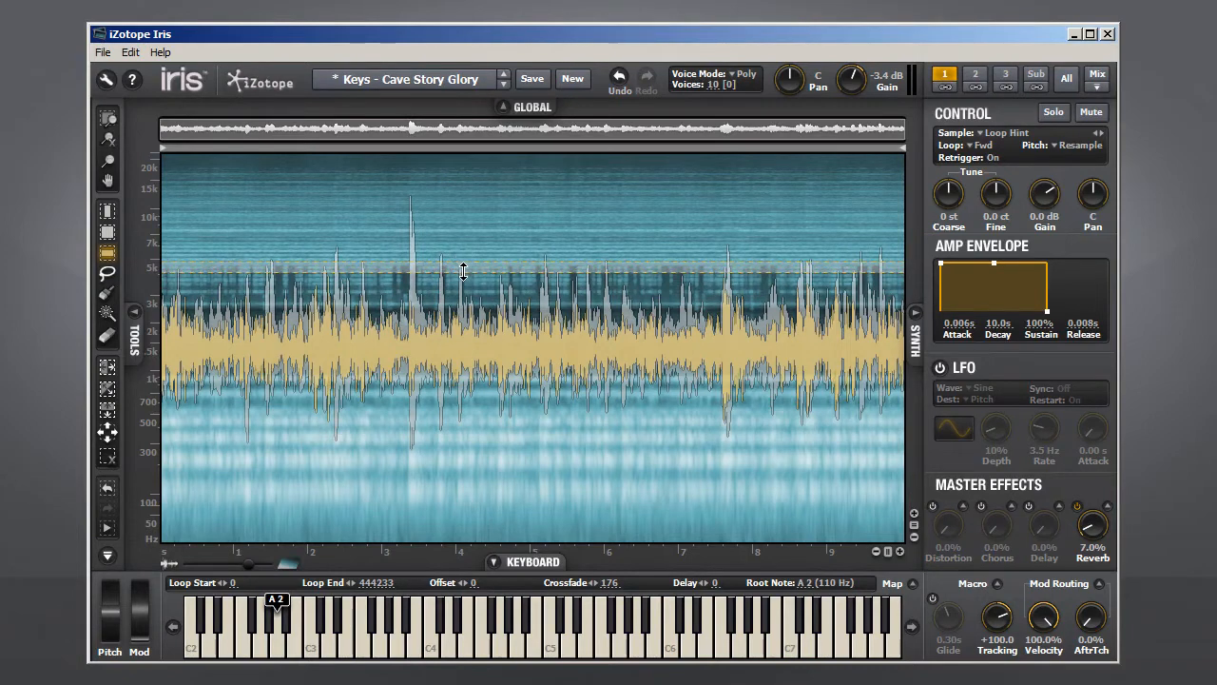
Mark a narrow horizontal frequency band on the spectrogram with the Frequency Selection tool.
left_click(277, 627)
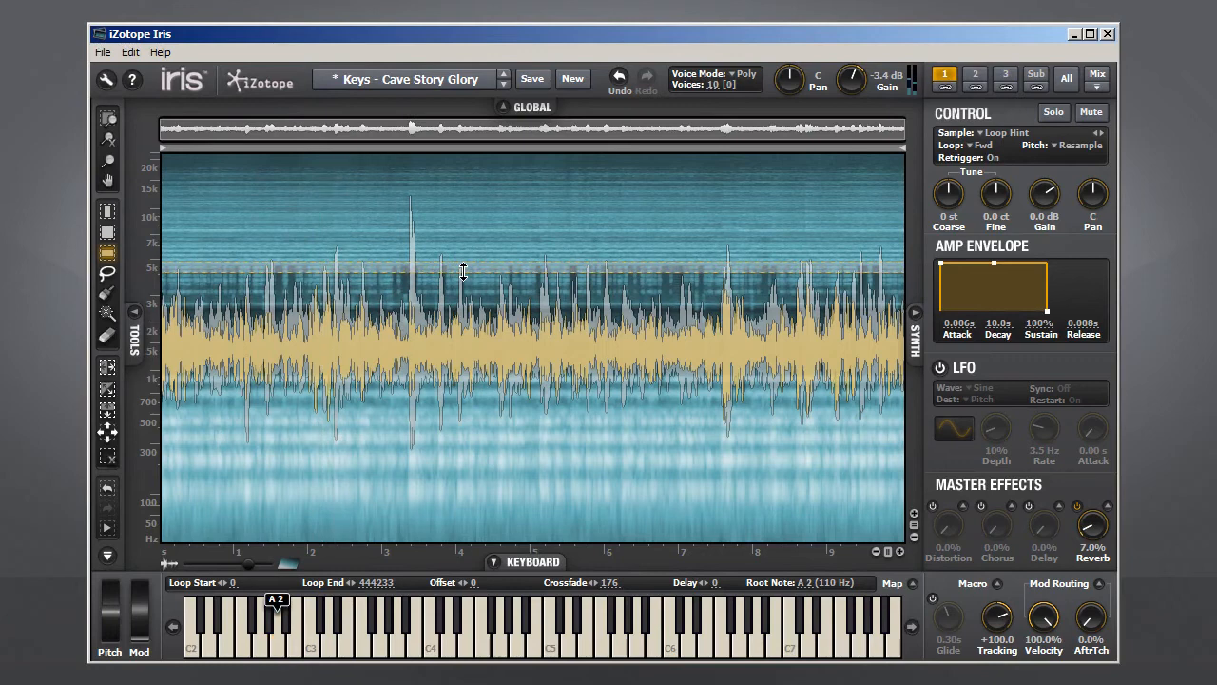
mouse_move(141, 463)
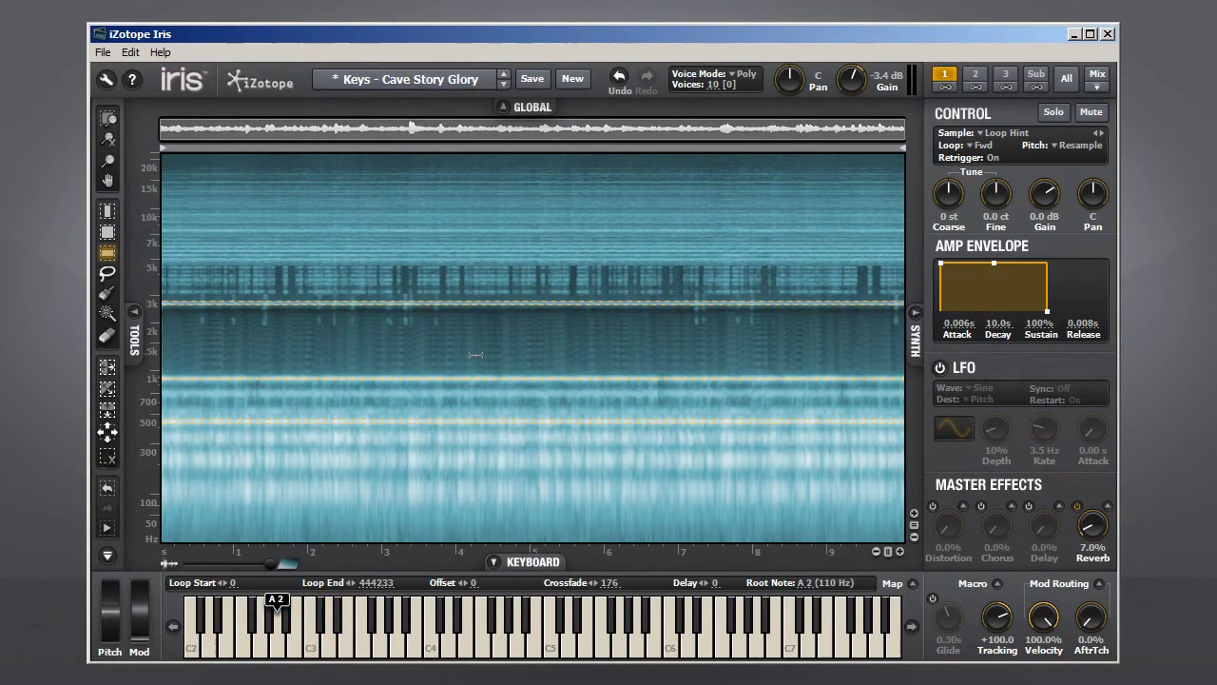
left_click(276, 632)
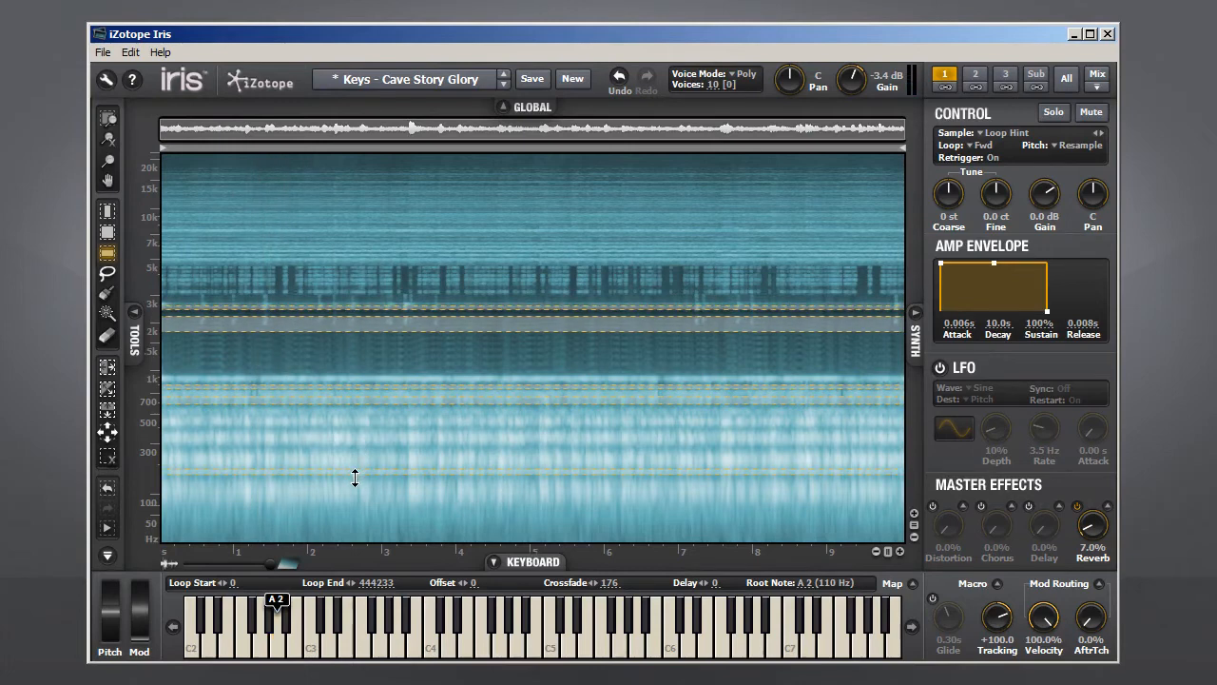
mouse_move(404, 479)
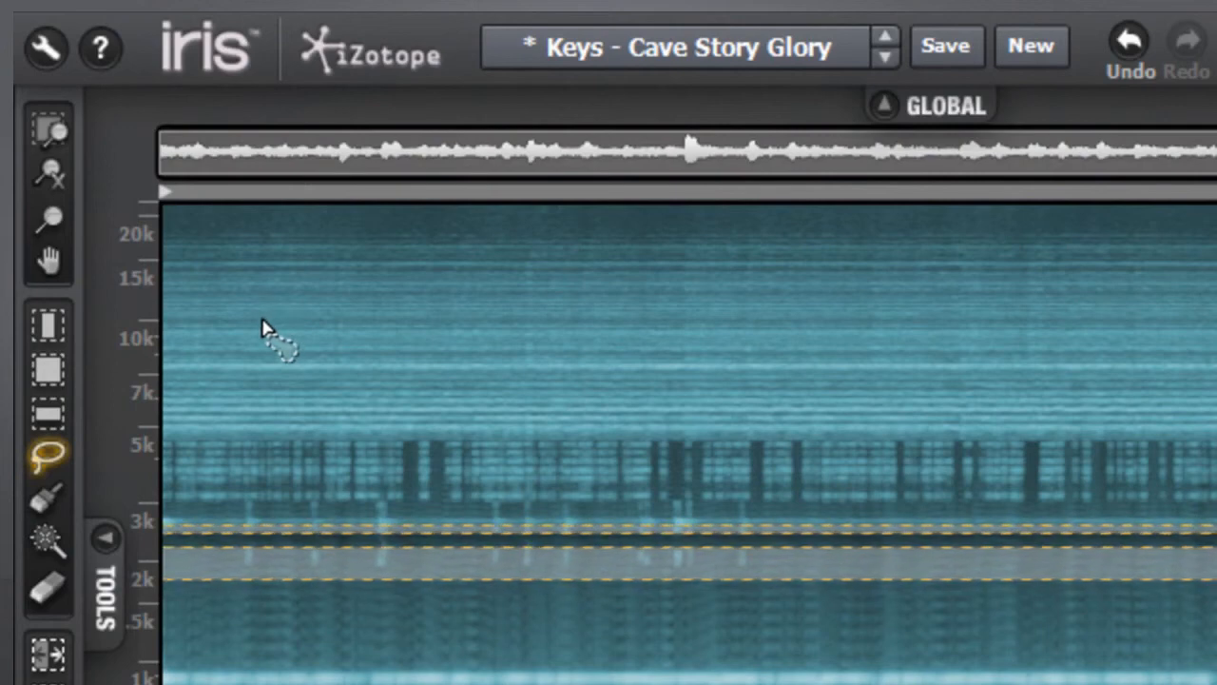
mouse_move(499, 357)
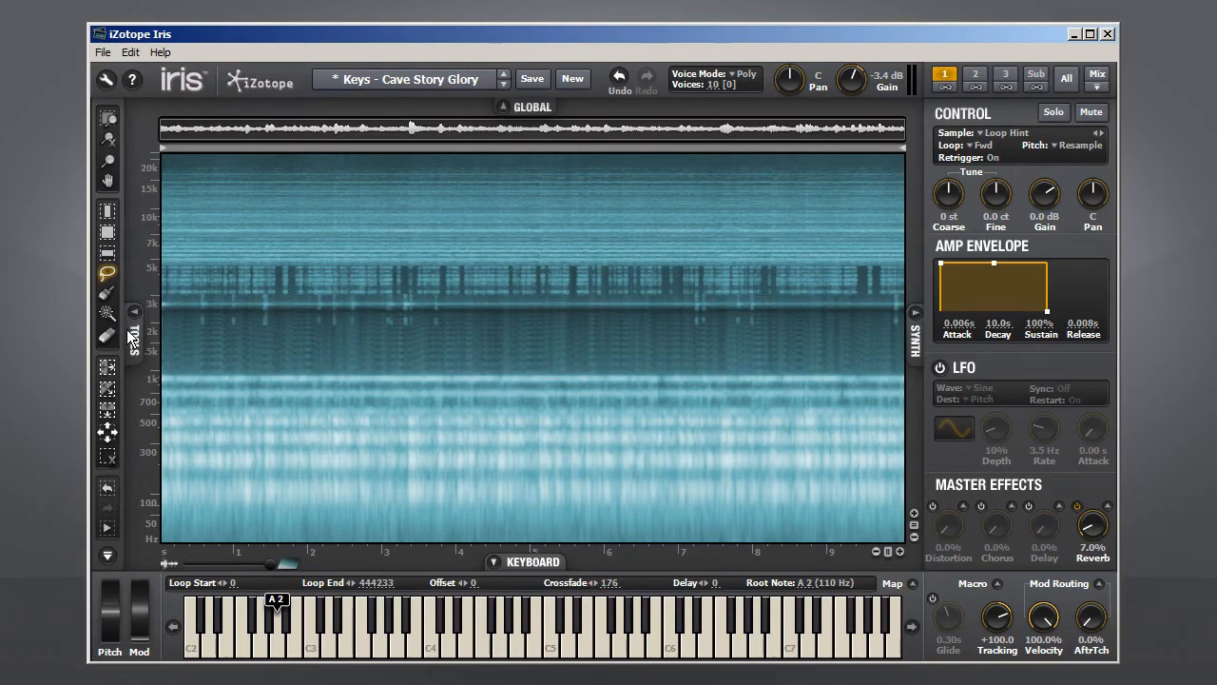
mouse_move(112, 297)
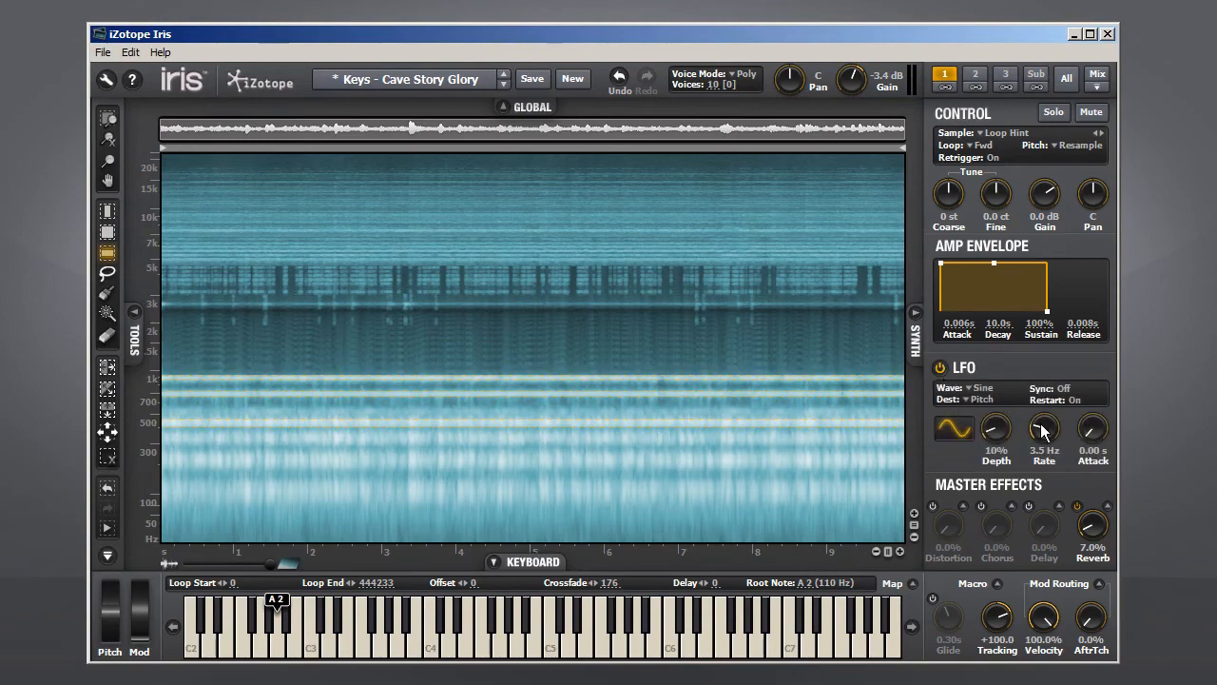
Set the pitch LFO rate to 50 Hz and its depth to 13%.
left_click_drag(1044, 428, 1044, 442)
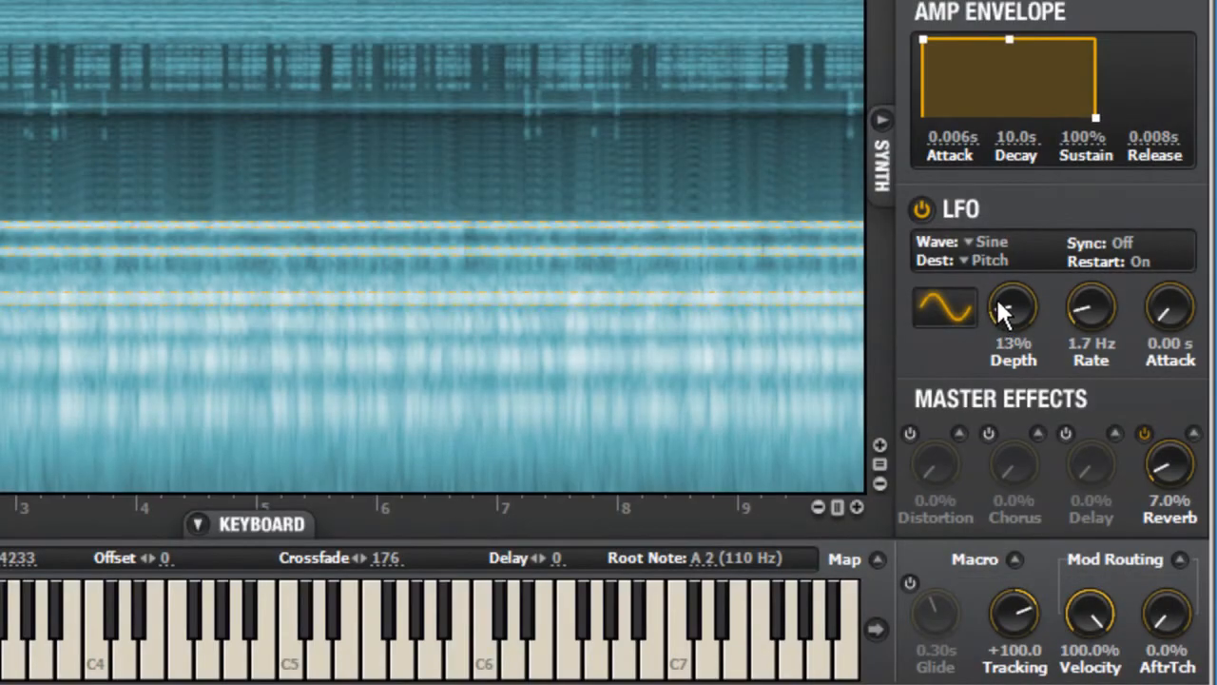
left_click_drag(1091, 306, 1091, 266)
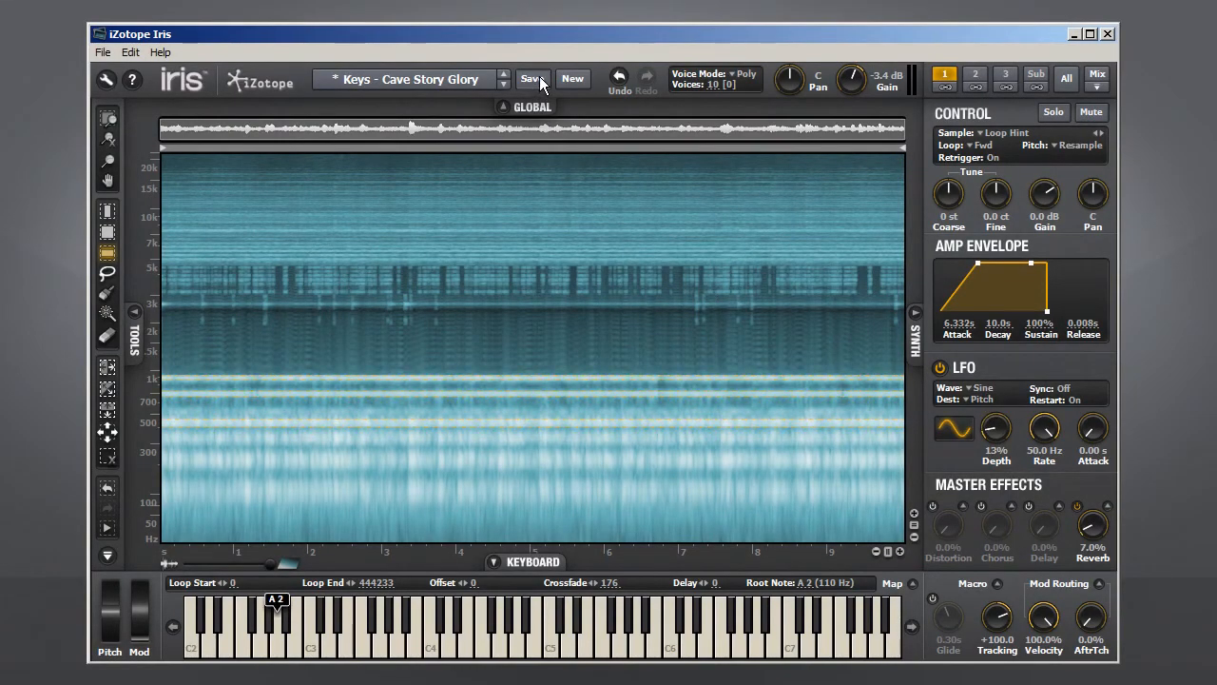
Save the modified Cave Story Glory sound as new patch 'Weird...' under Experimental.
left_click(532, 79)
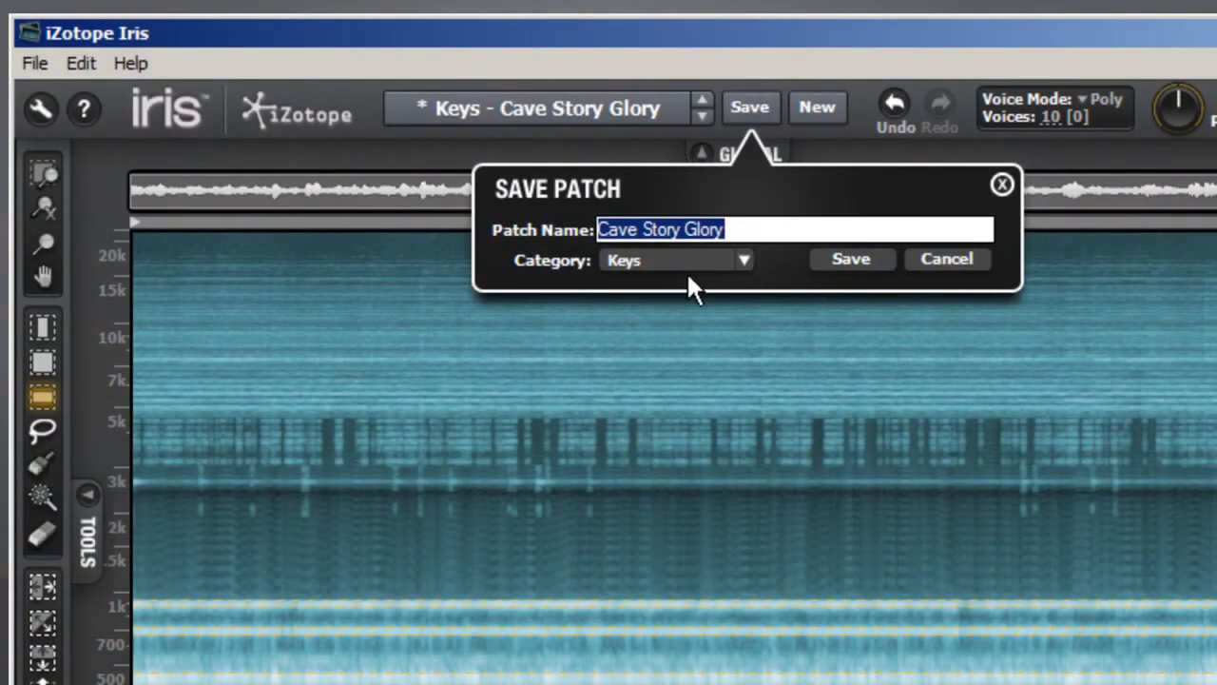
left_click(676, 260)
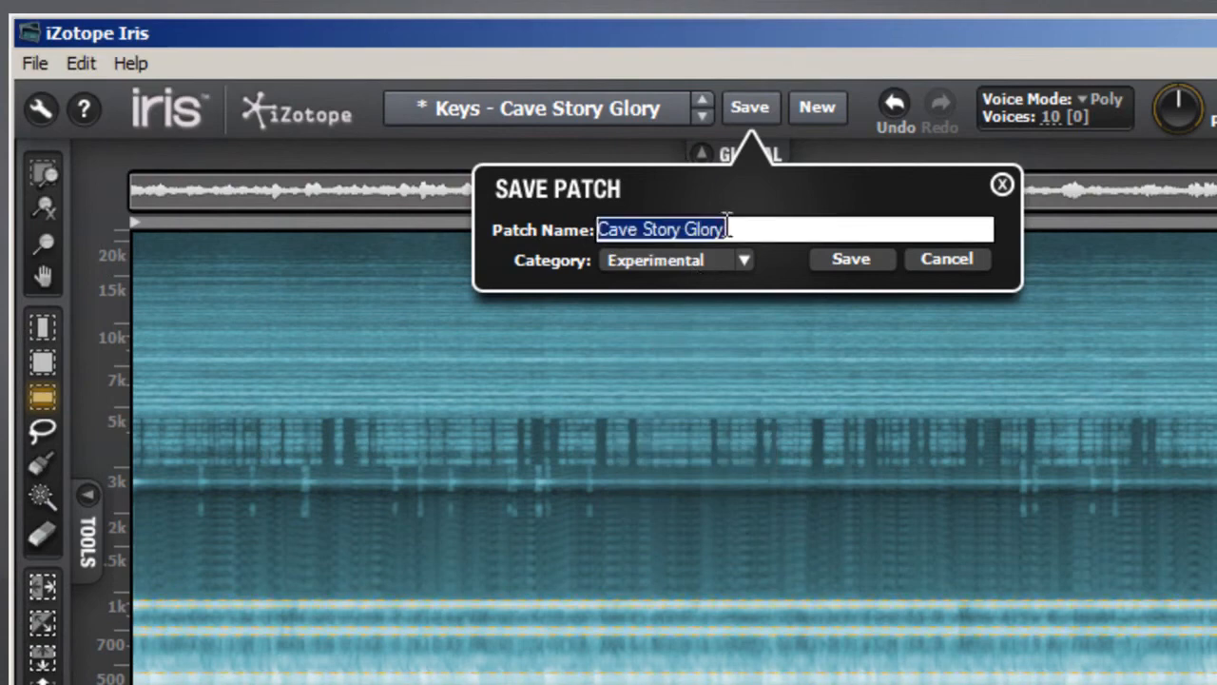
type("Weird...")
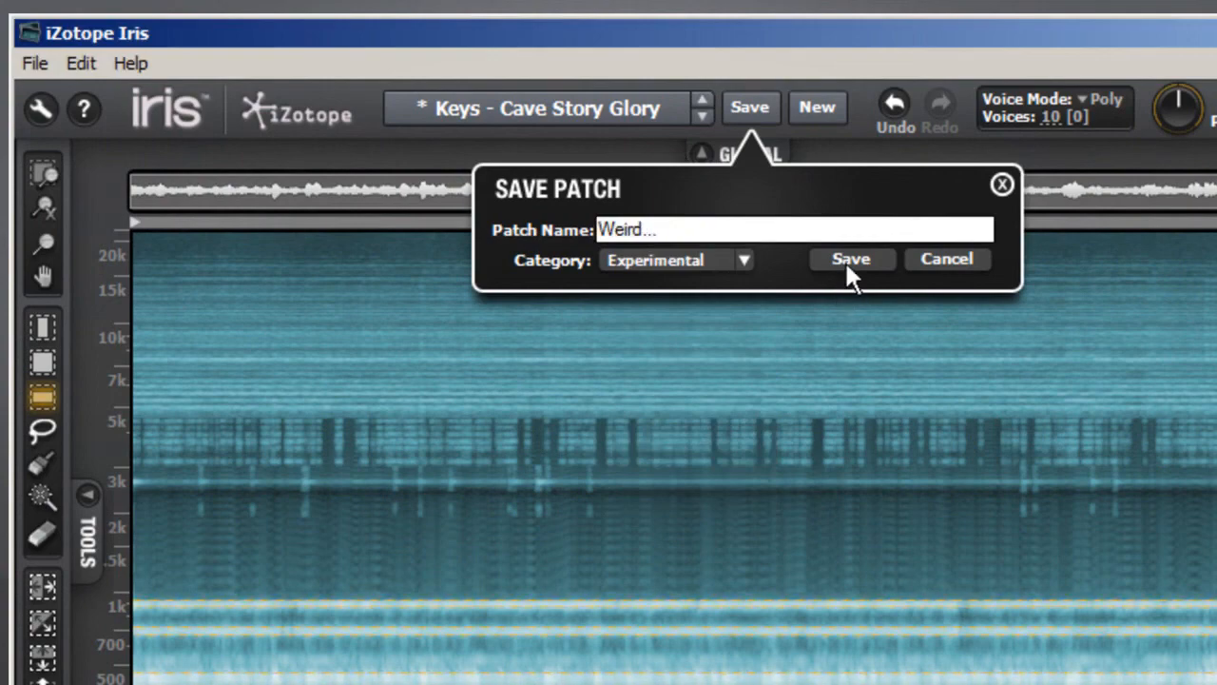
left_click(851, 259)
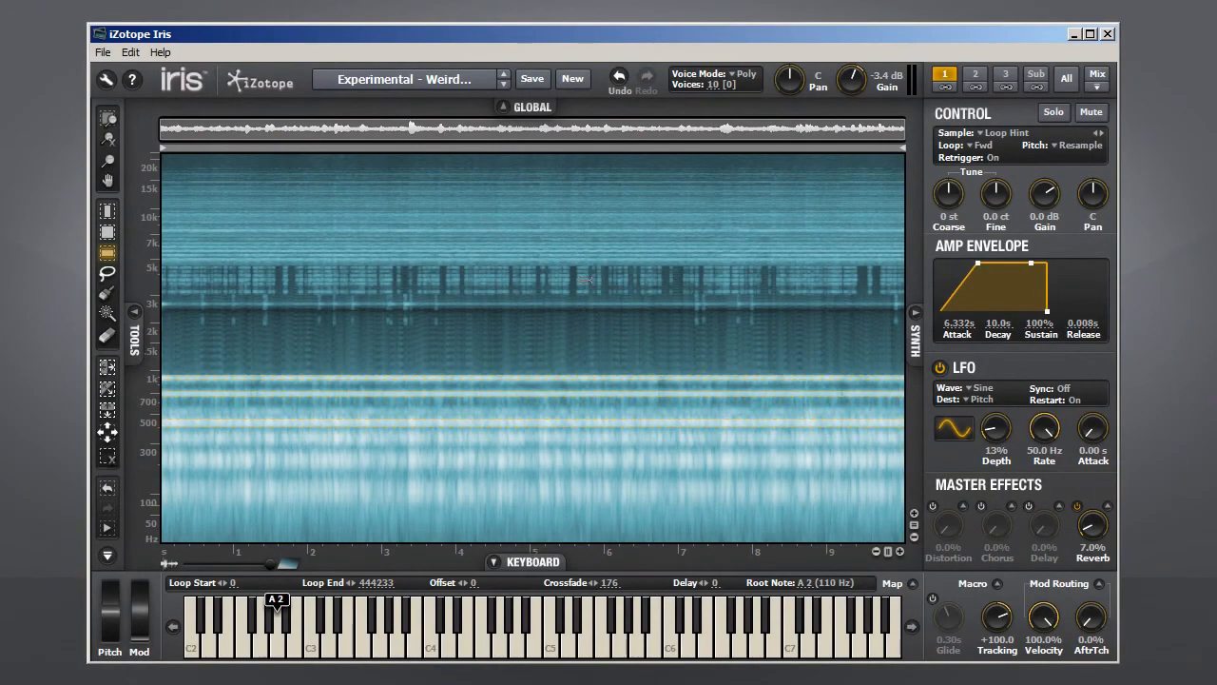